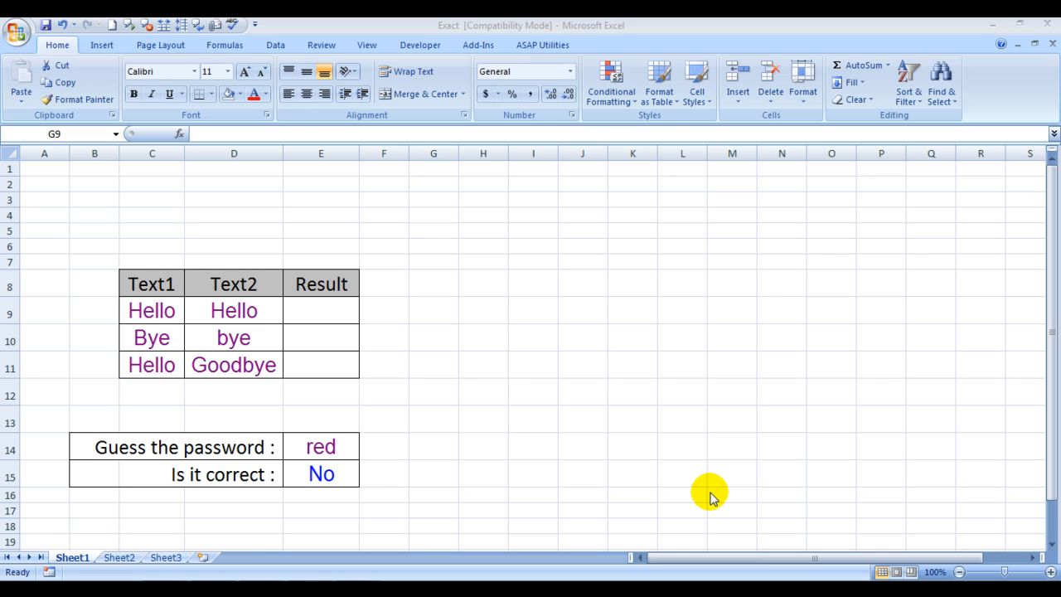
mouse_move(199, 318)
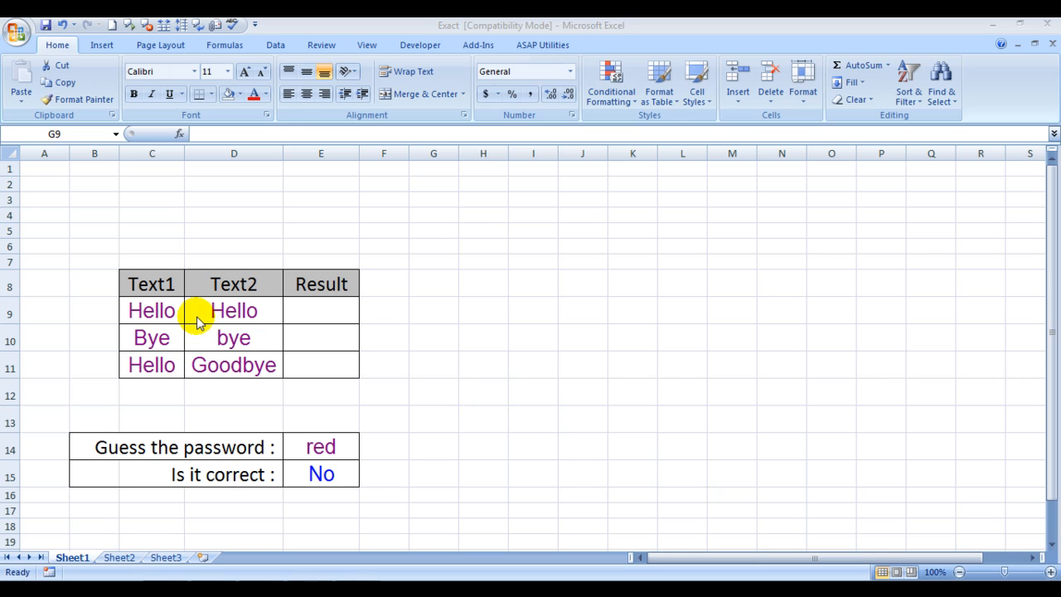
mouse_move(170, 307)
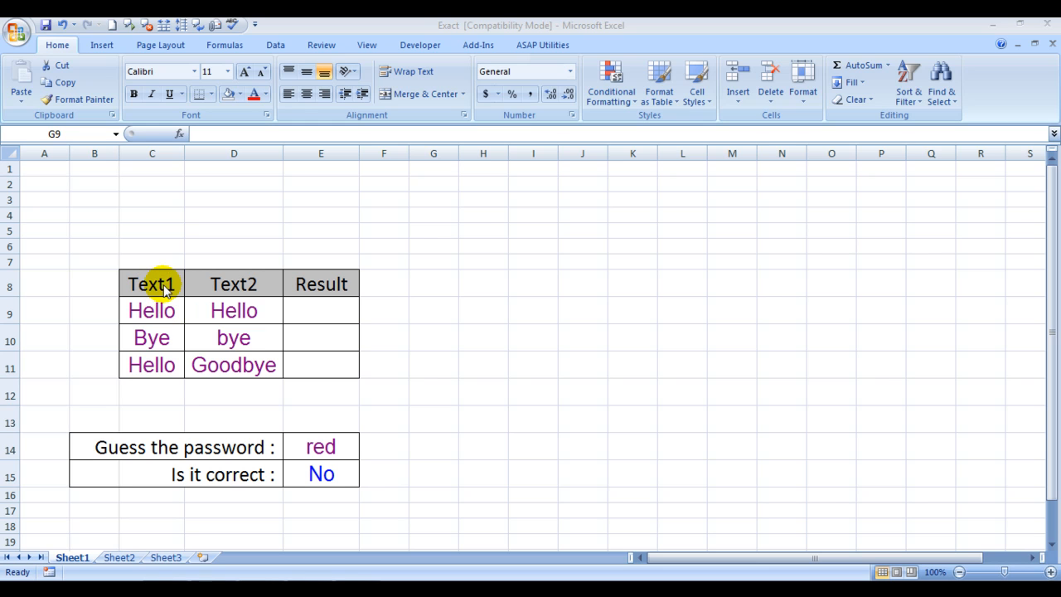
mouse_move(313, 309)
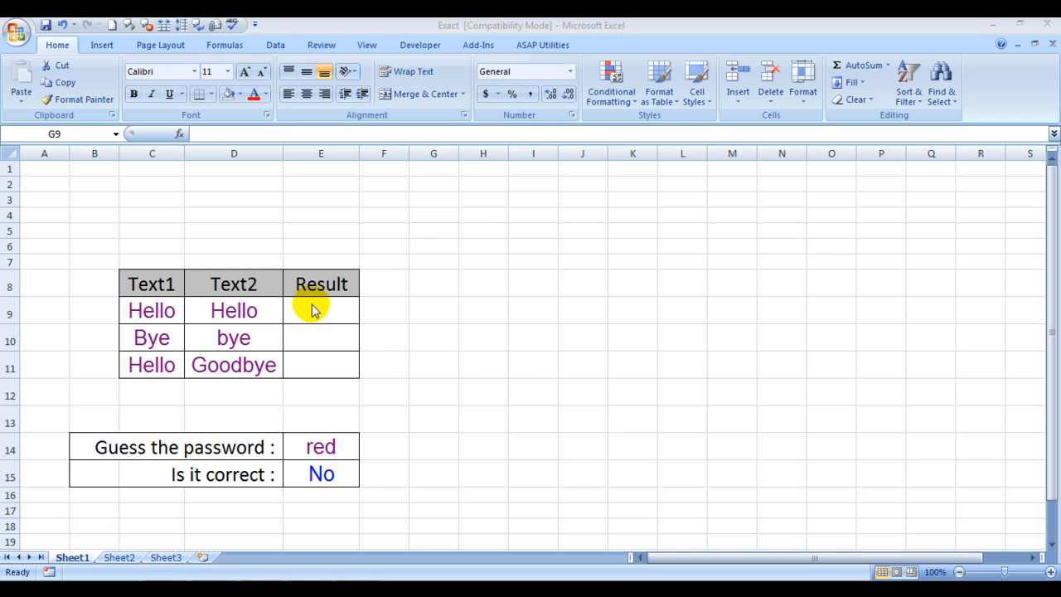
Step: Start a formula with an equals sign in E9, the first Result cell
left_click(321, 312)
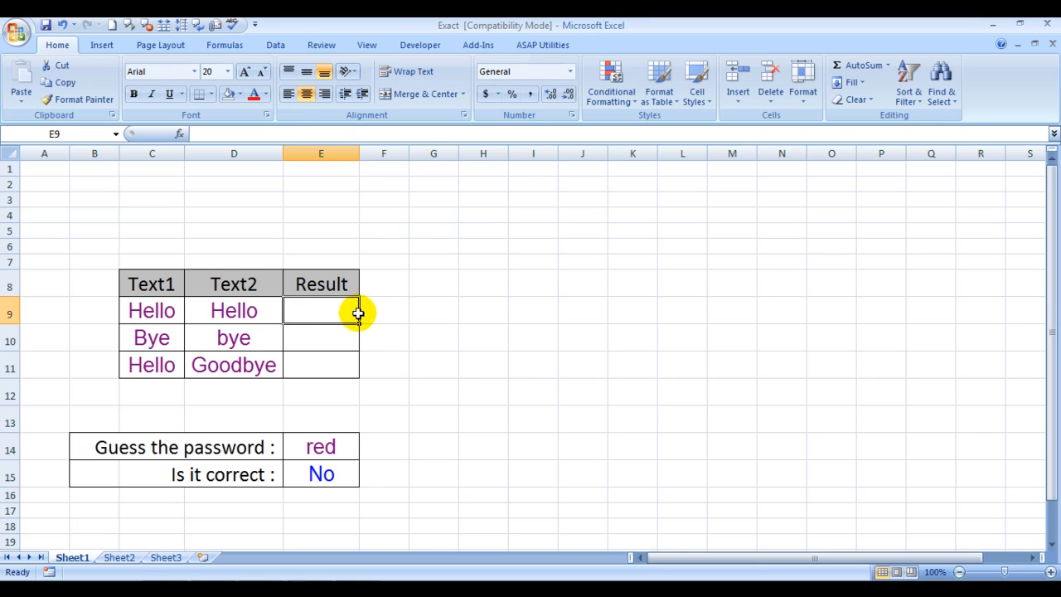
mouse_move(179, 288)
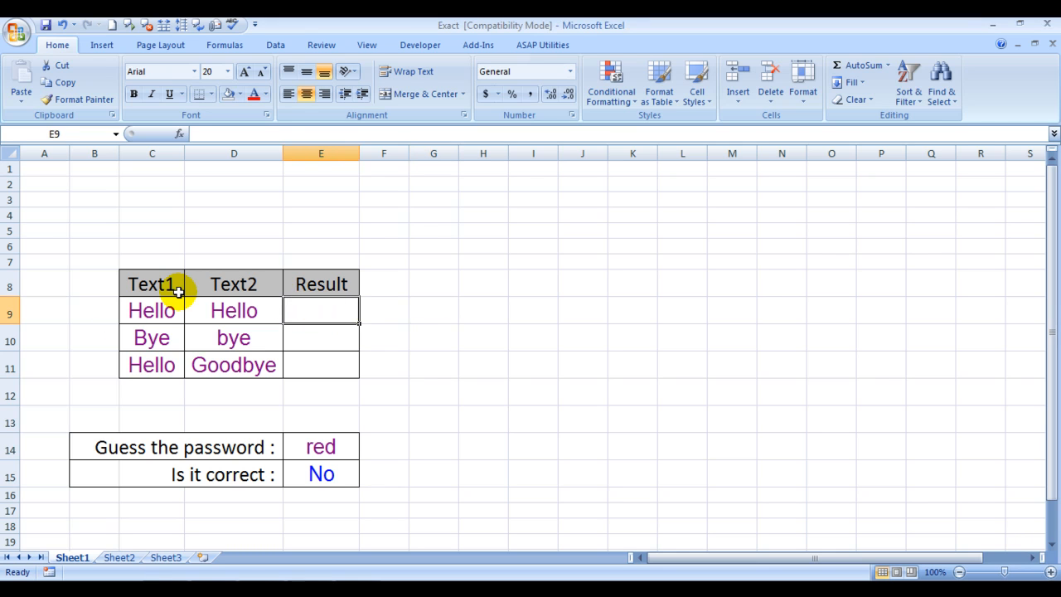
mouse_move(315, 310)
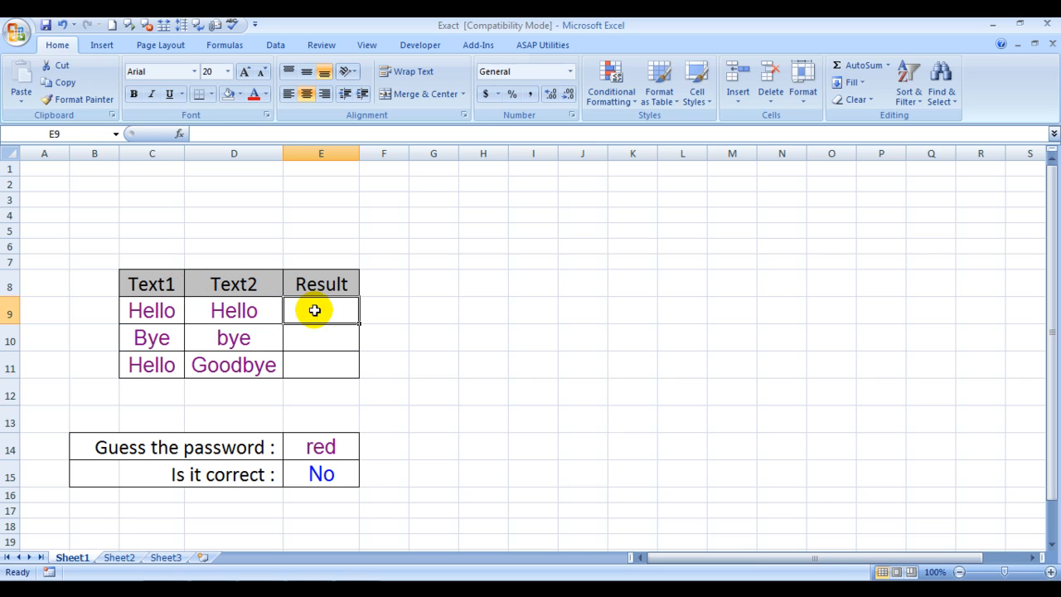
type("=")
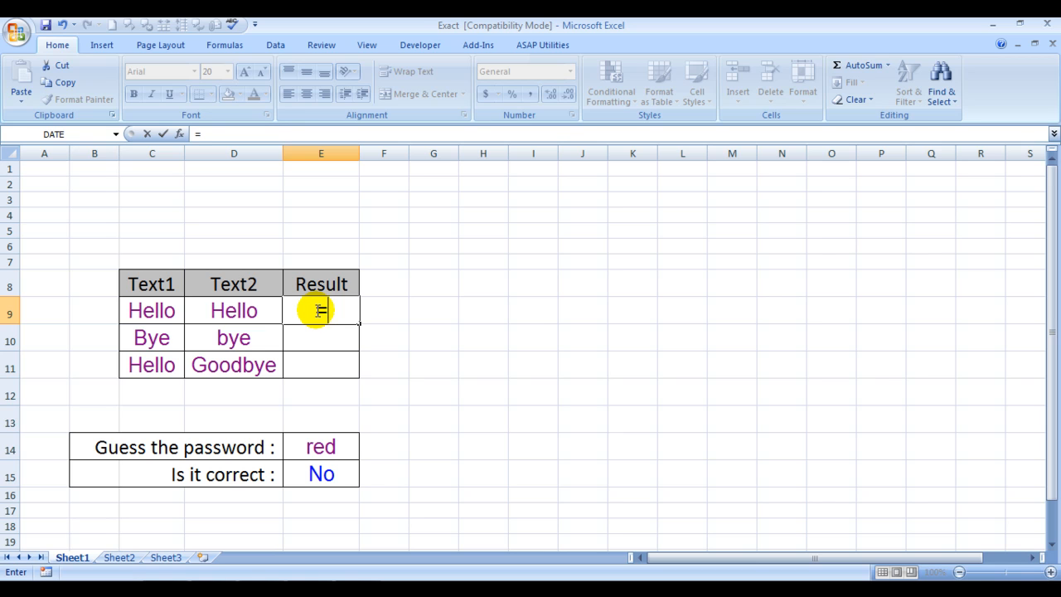
Step: Enter =EXACT(C9,D9) so the Hello/Hello Result returns TRUE
type("=exacxt")
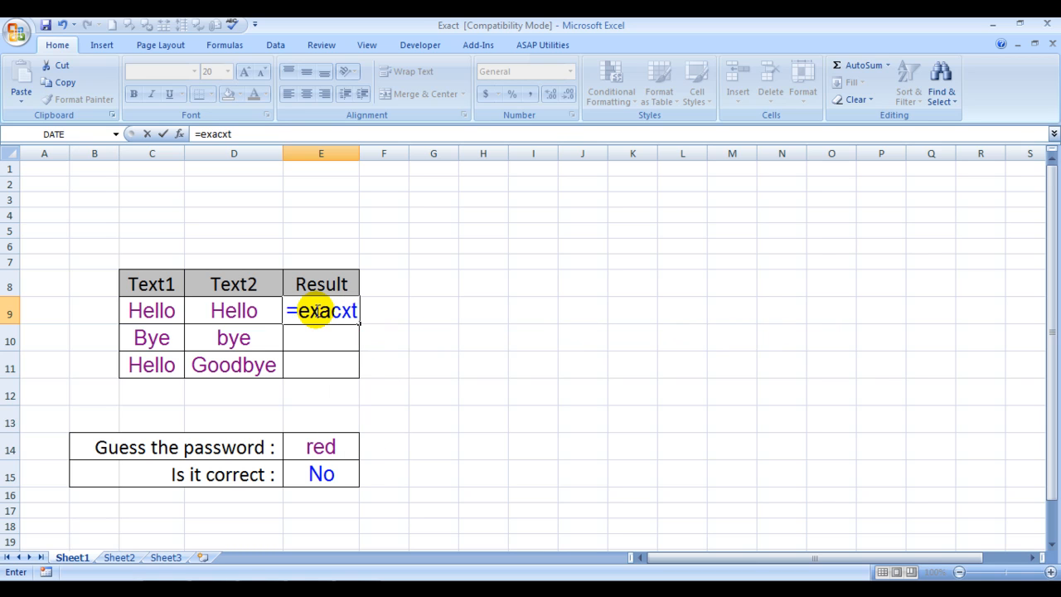
type("=EXACT(")
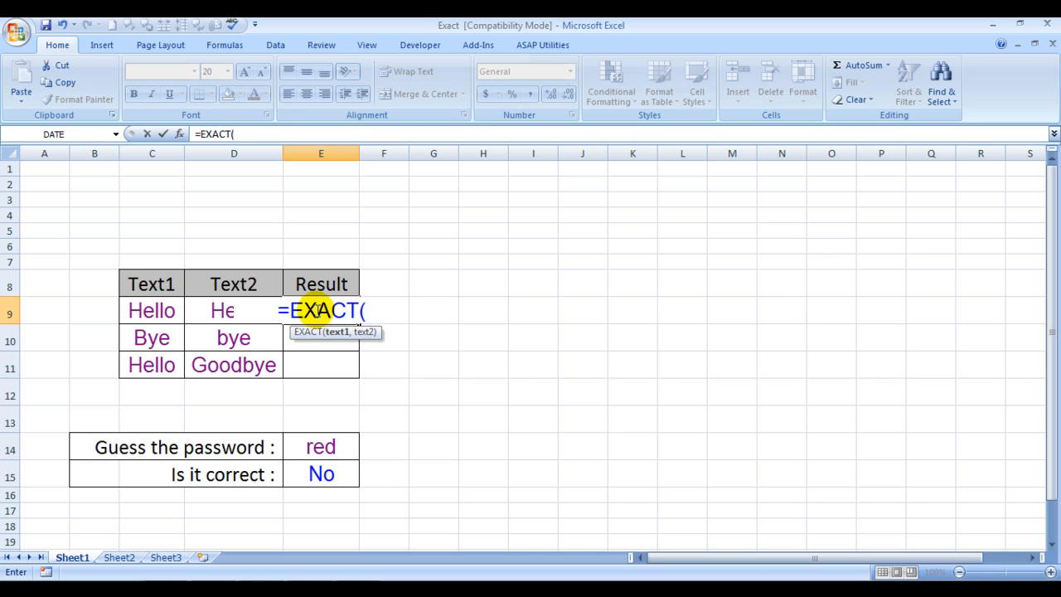
mouse_move(264, 325)
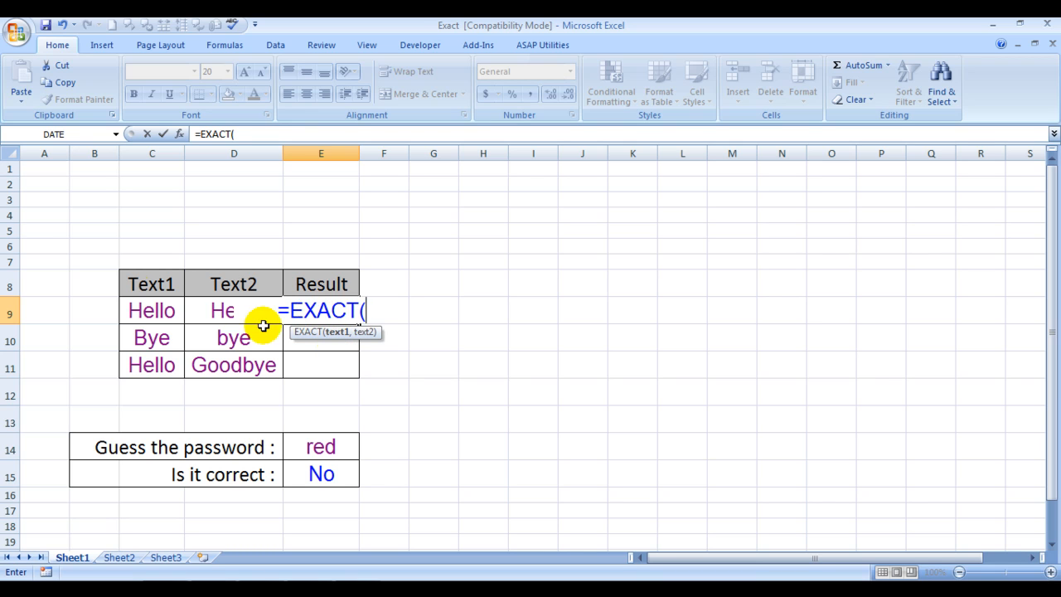
left_click(153, 310)
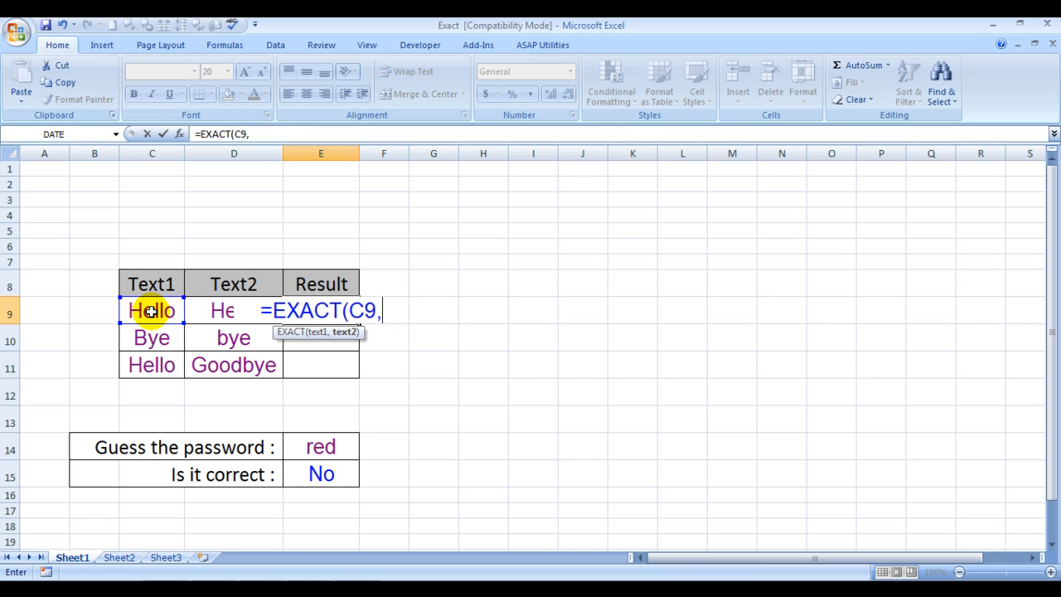
left_click(234, 310)
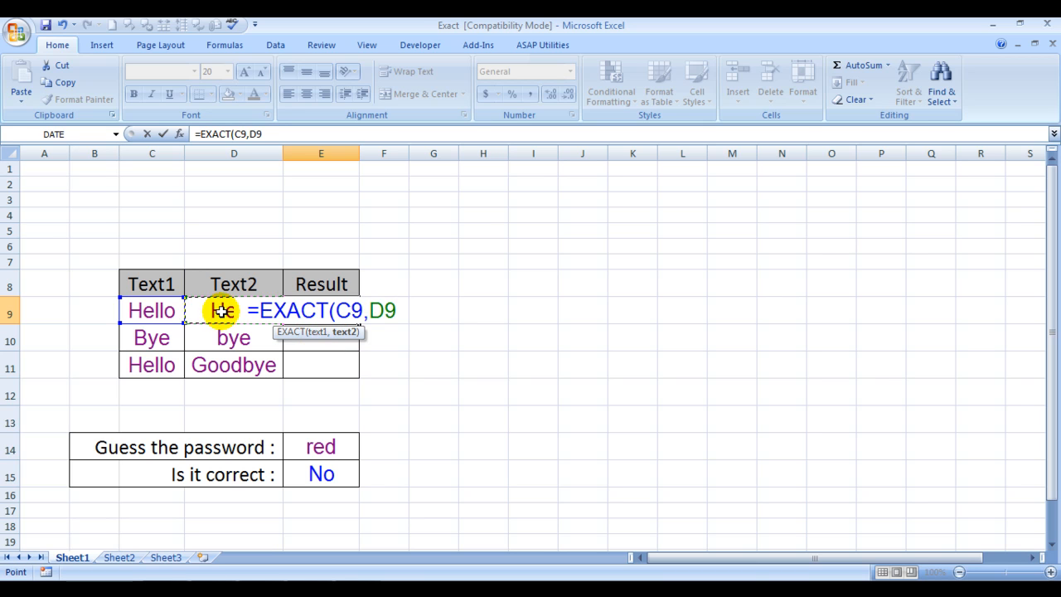
key("Return")
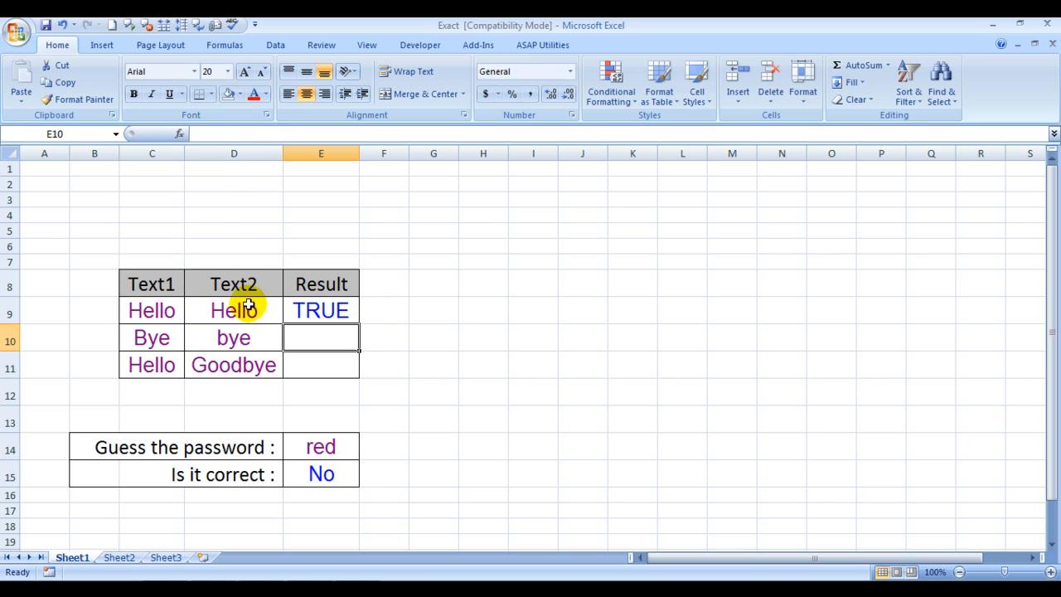
left_click(321, 310)
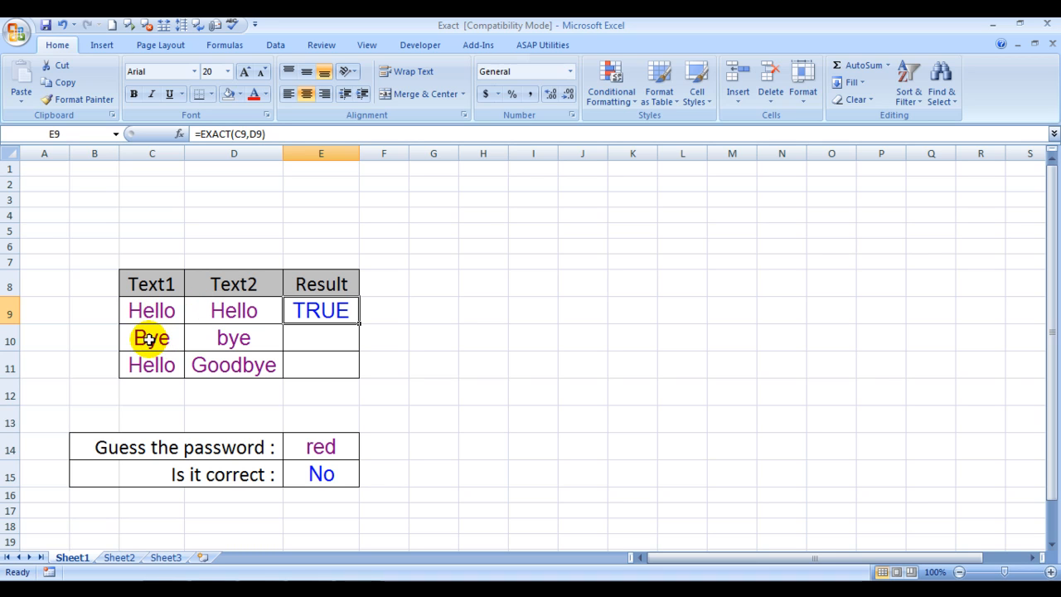
left_click(234, 338)
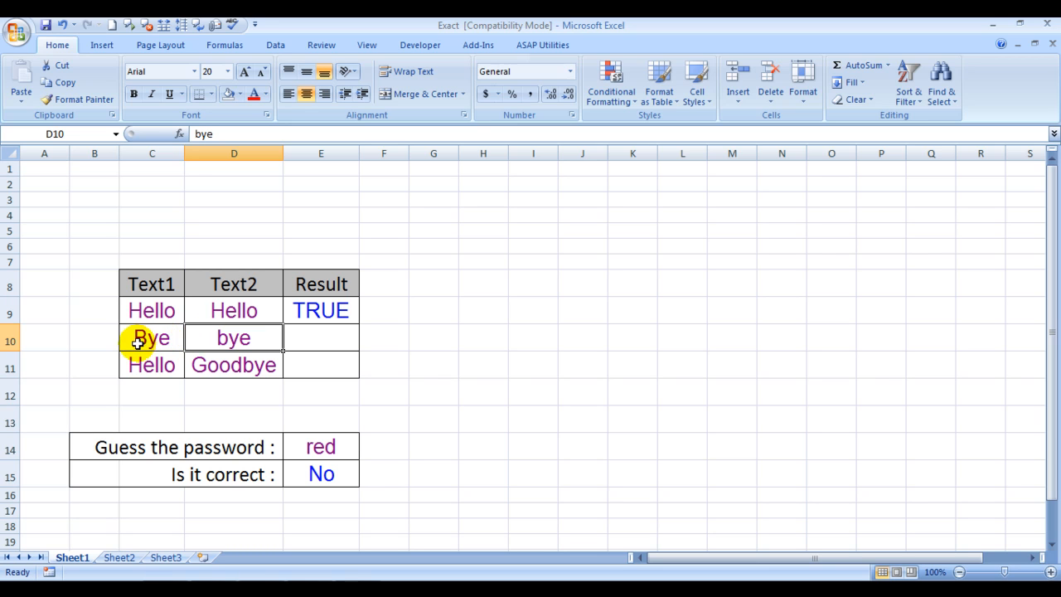
mouse_move(153, 404)
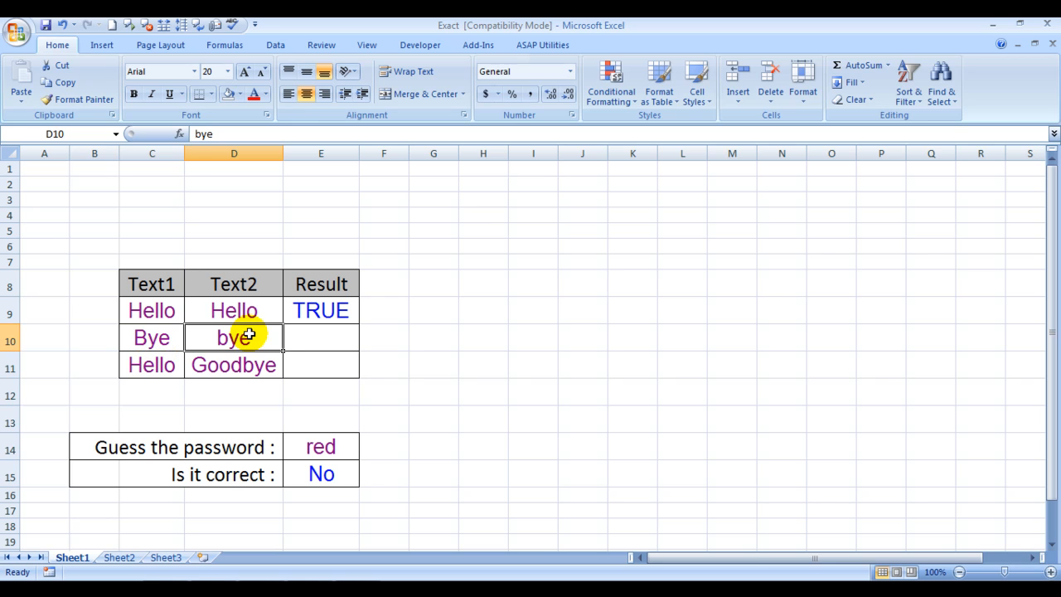
mouse_move(305, 340)
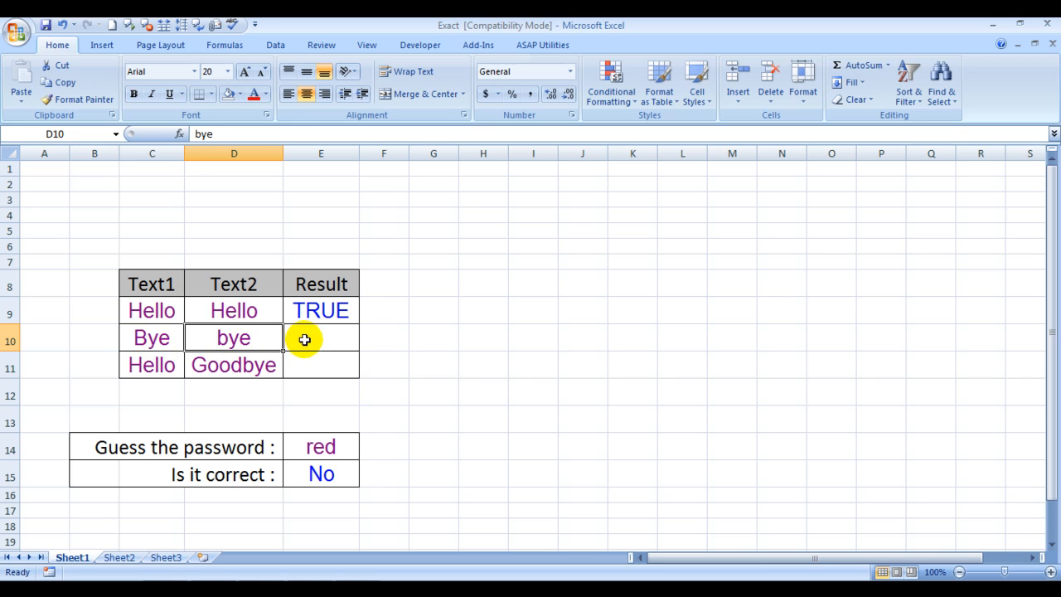
Step: Build =EXACT( in E10 with Bye in C10 as the first text
type("=ex")
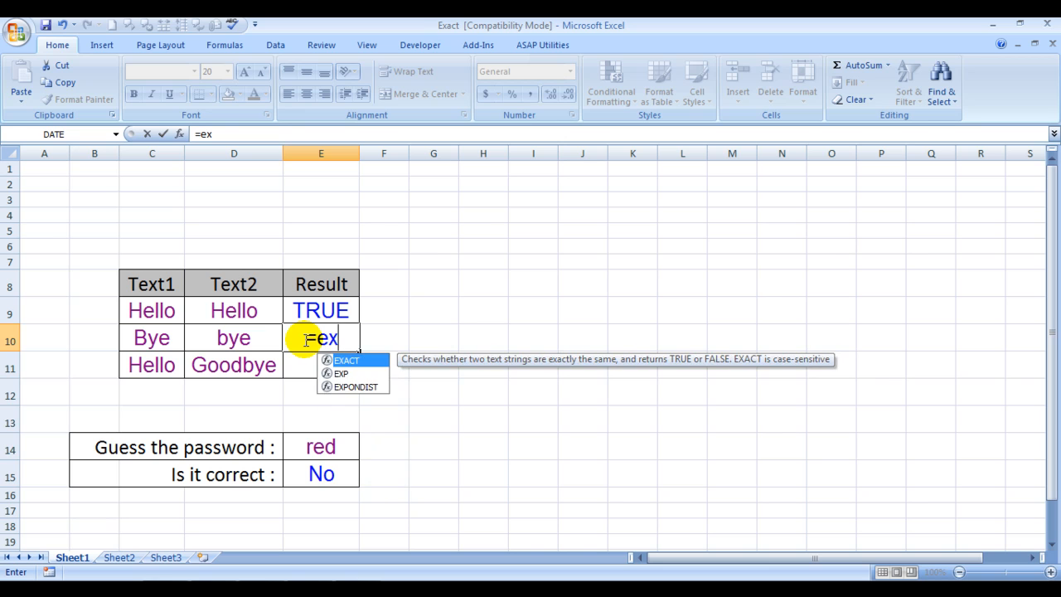
type("ac")
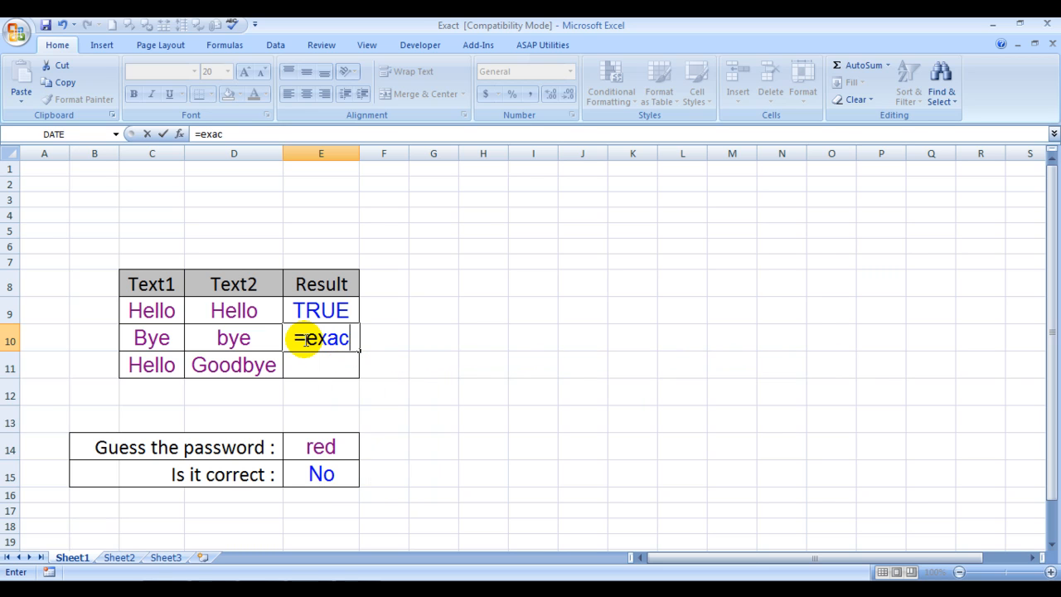
type("T")
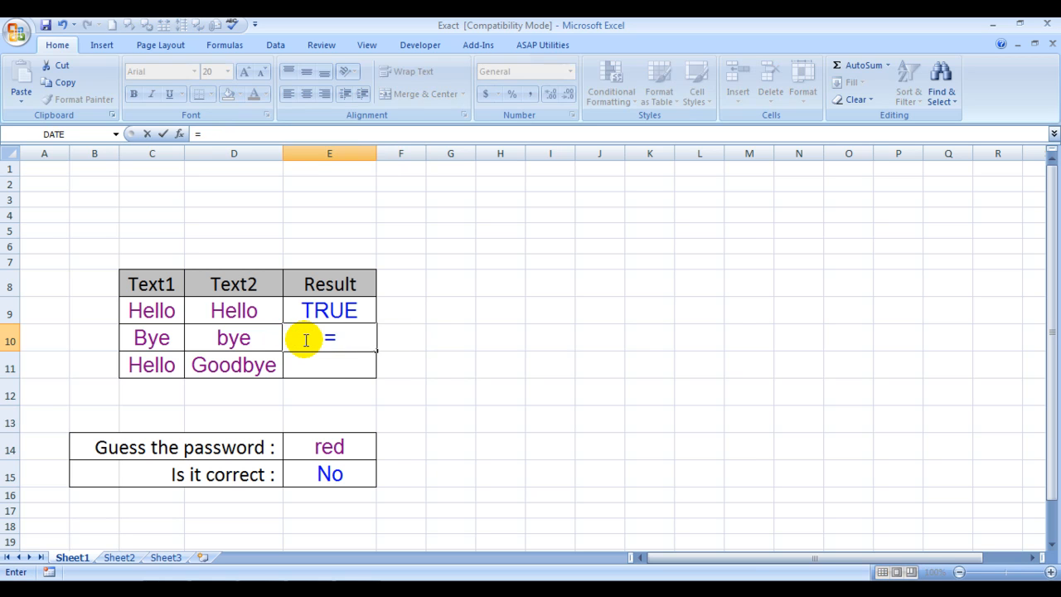
type("EXACT(")
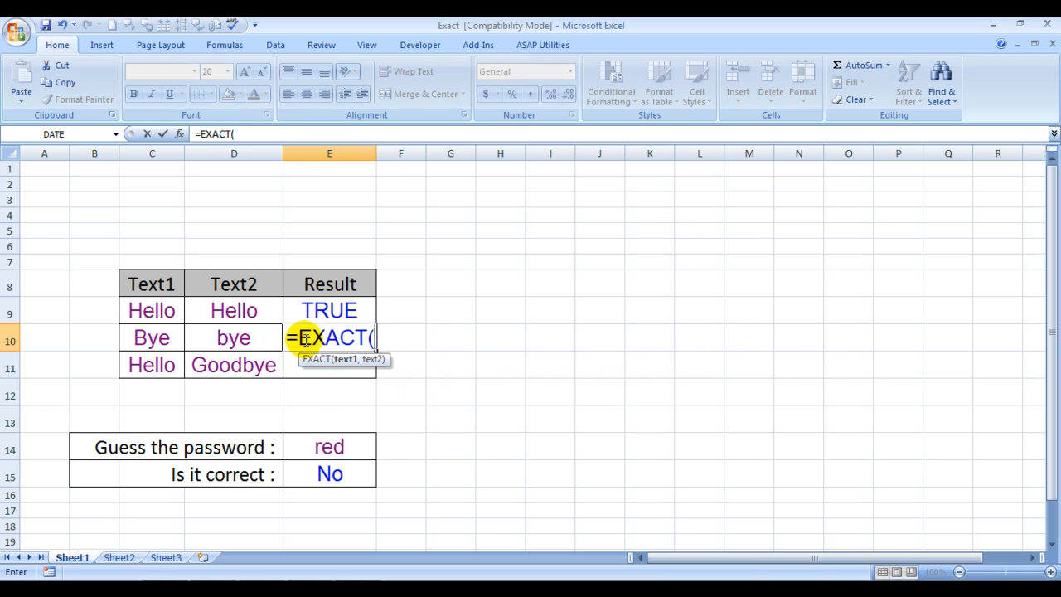
left_click(153, 338)
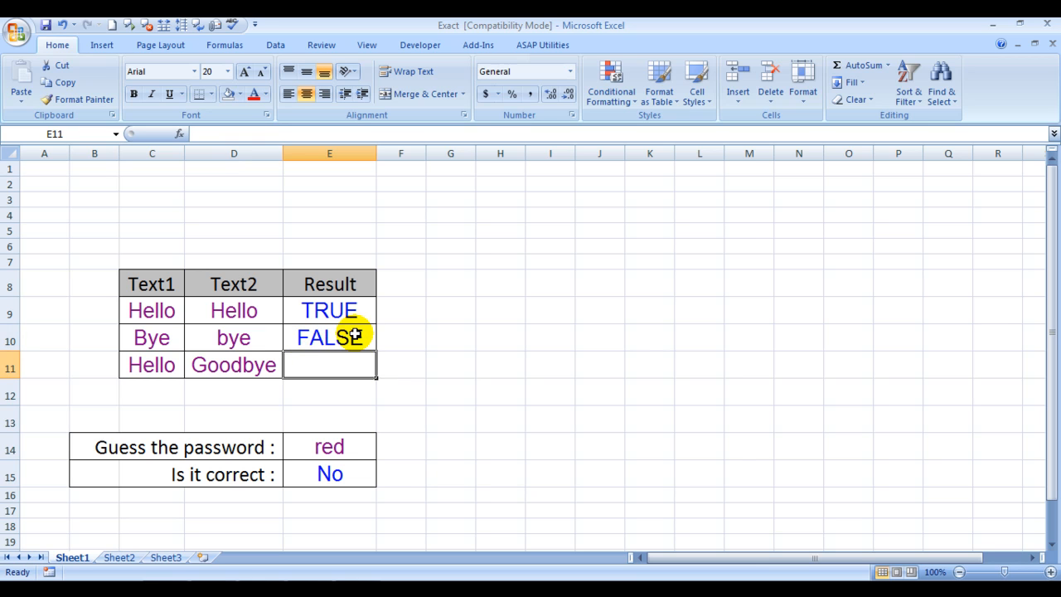
Step: Enter =EXACT(C11,D11) for Hello/Goodbye returning FALSE and review it in the formula bar
type("=")
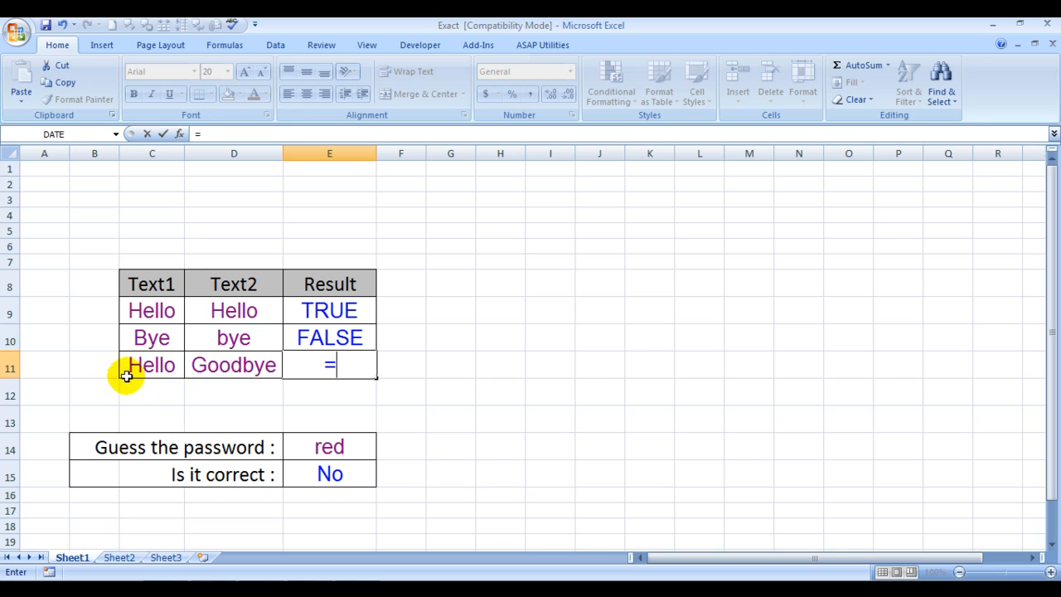
mouse_move(179, 368)
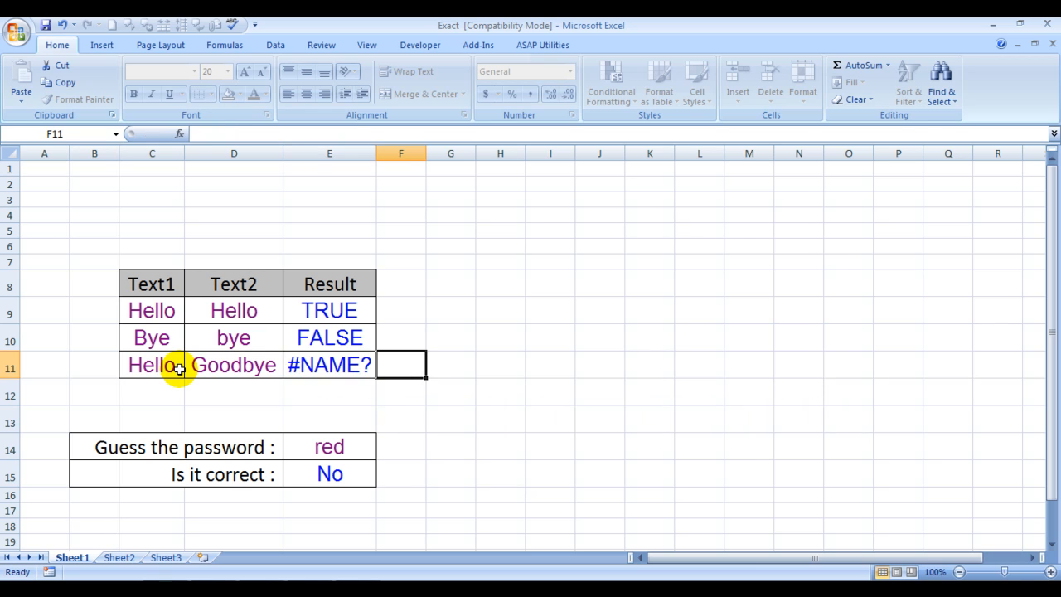
type("=EXACT(C11")
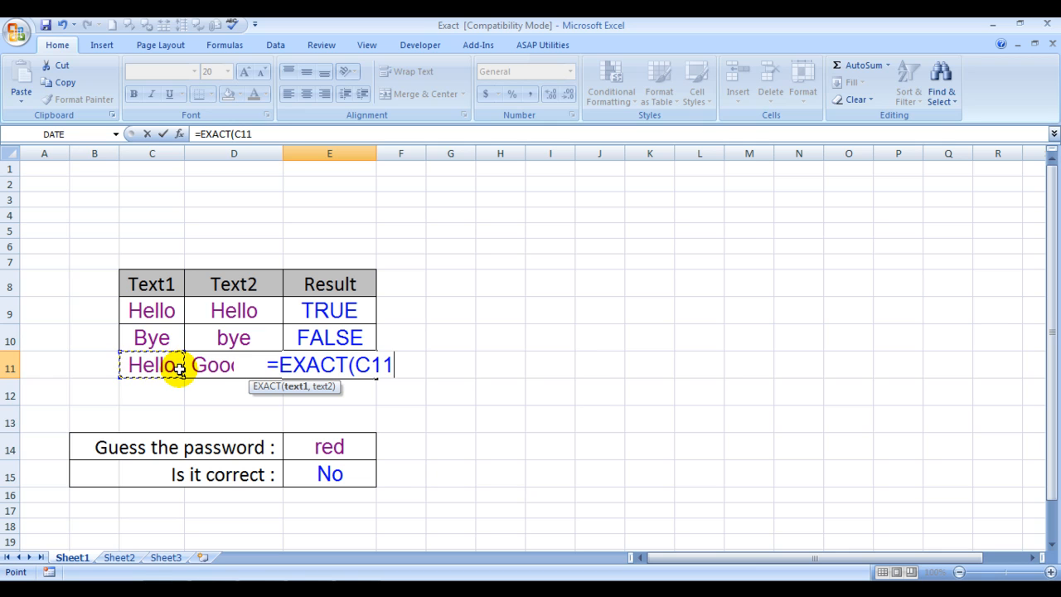
key("Return")
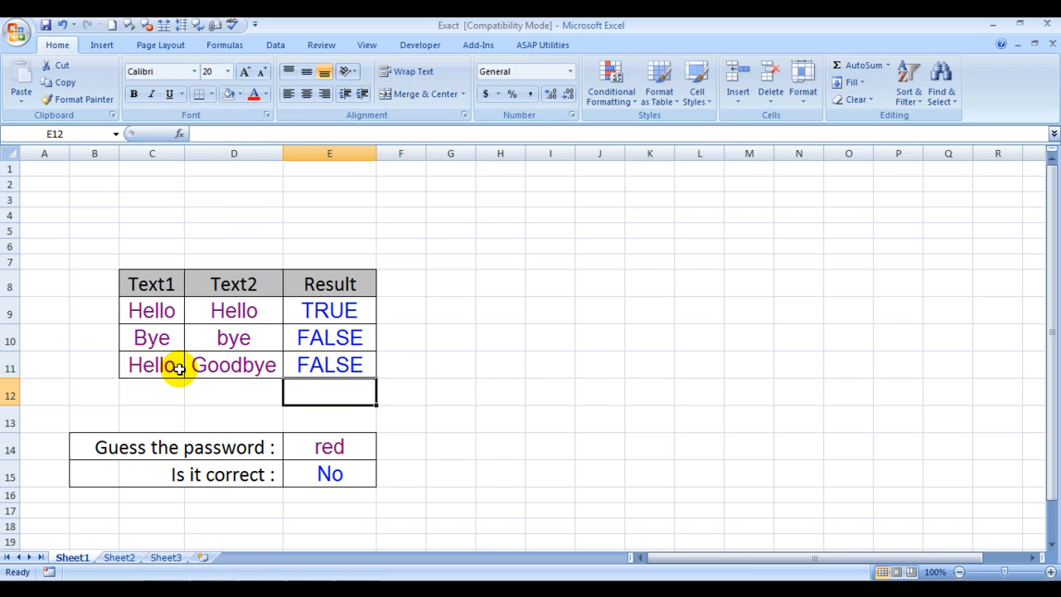
left_click(328, 365)
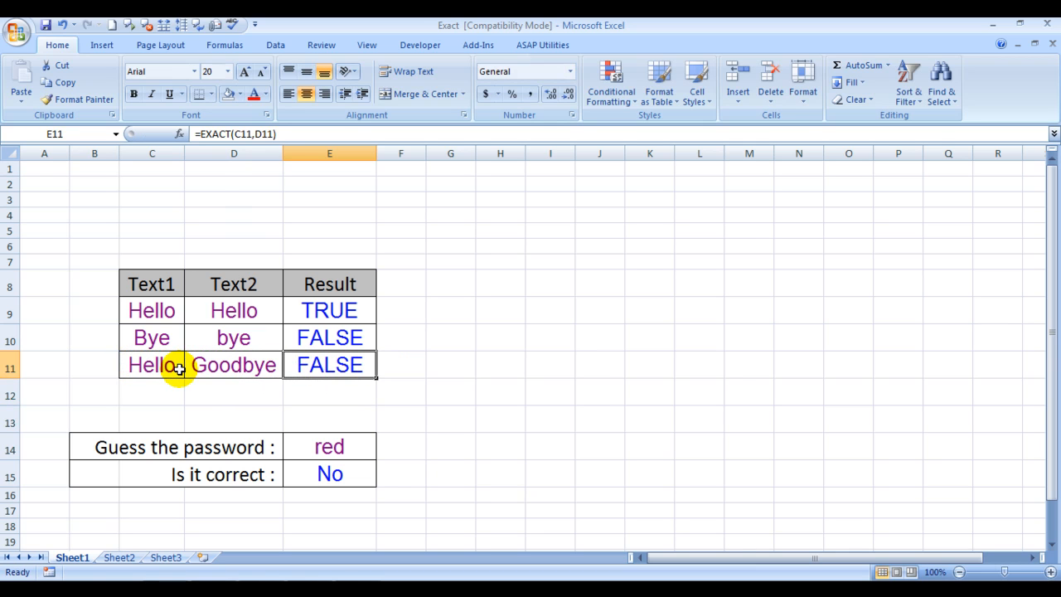
left_click(328, 447)
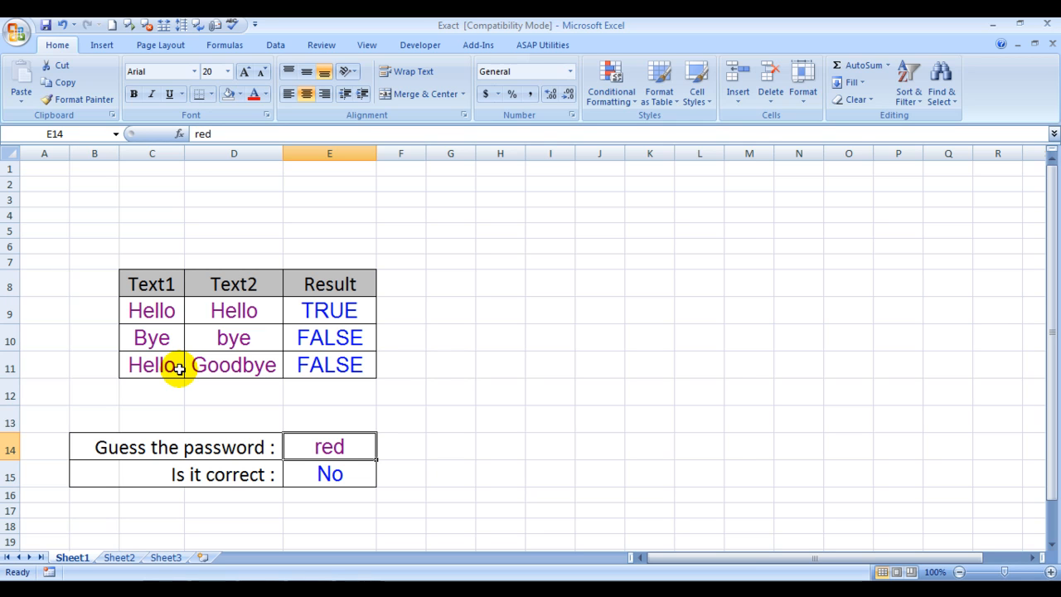
mouse_move(146, 517)
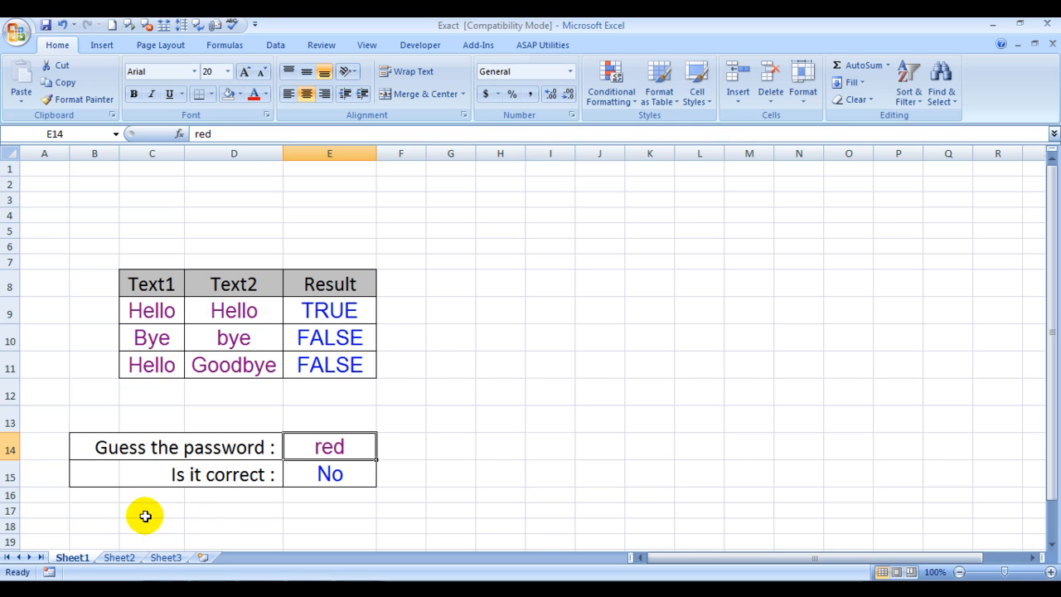
mouse_move(163, 448)
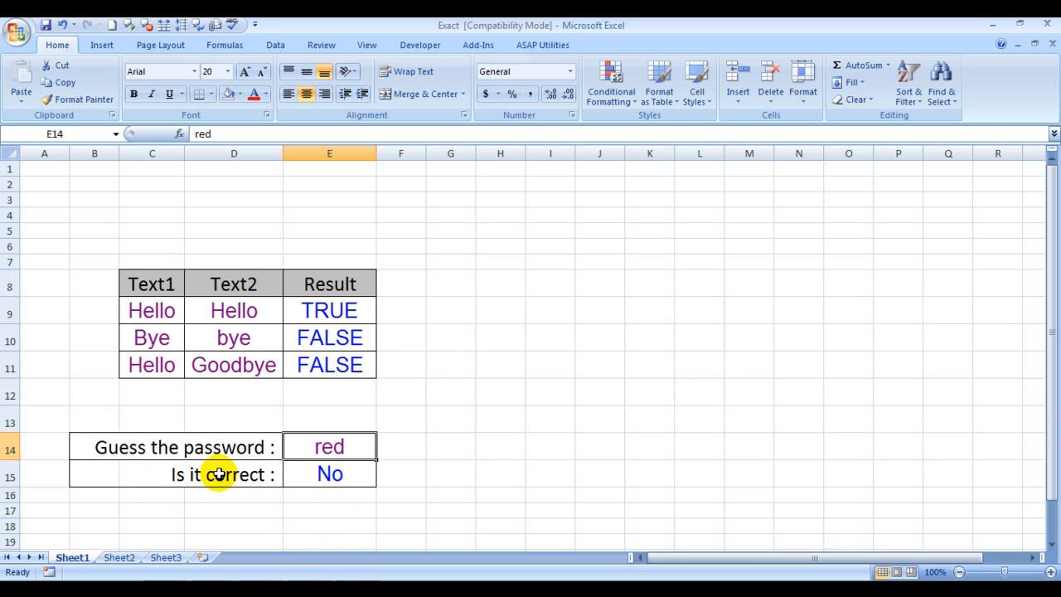
mouse_move(429, 428)
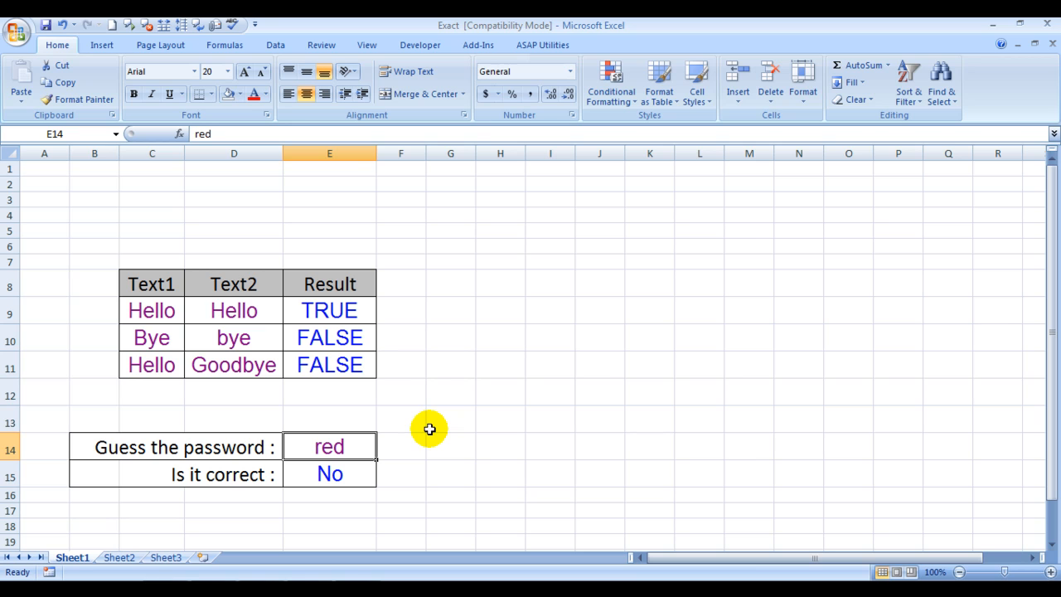
mouse_move(382, 447)
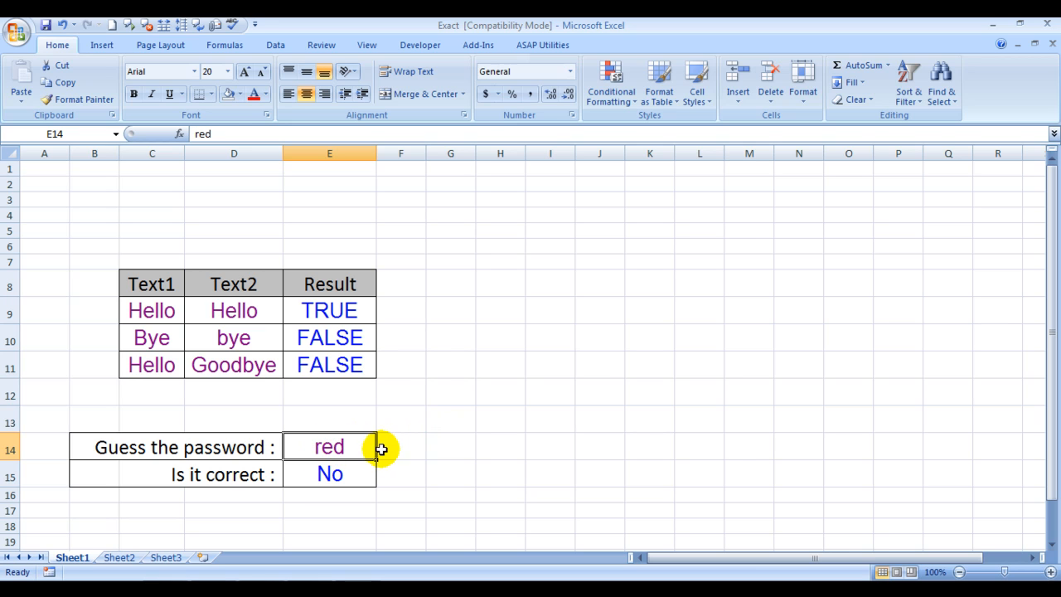
mouse_move(169, 486)
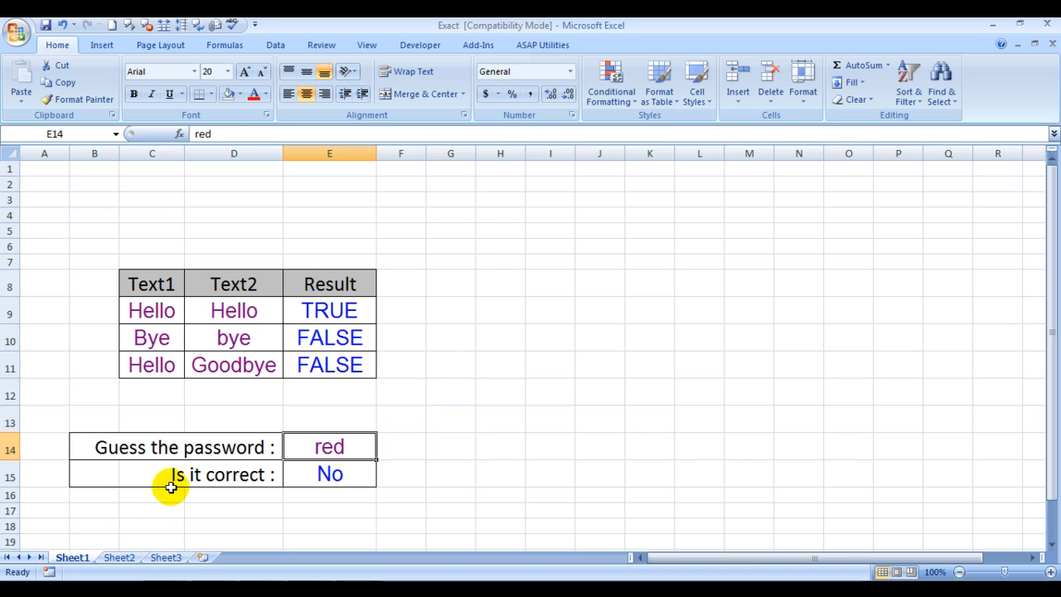
mouse_move(379, 473)
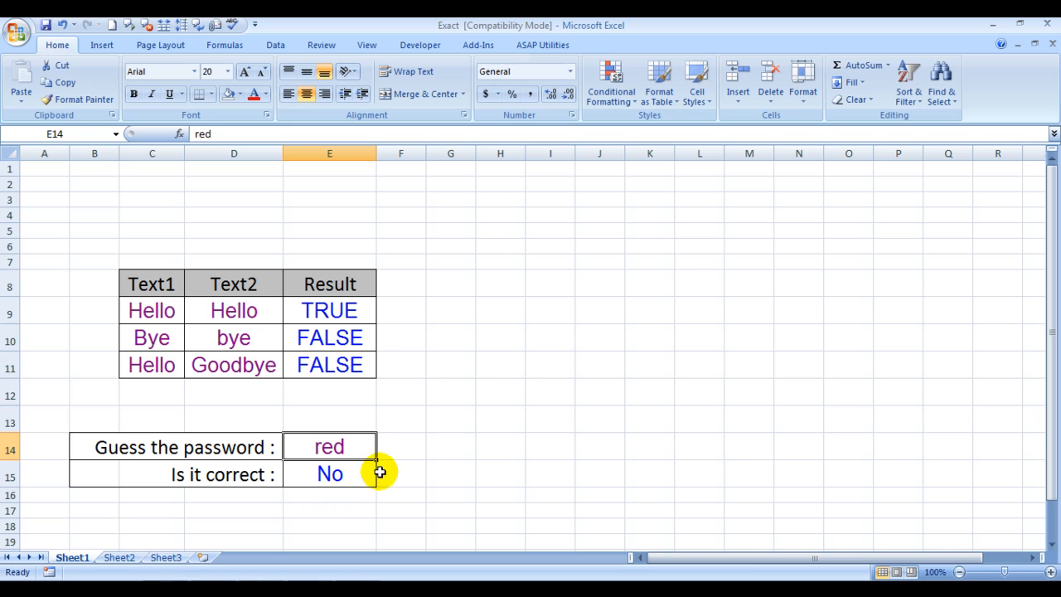
mouse_move(355, 447)
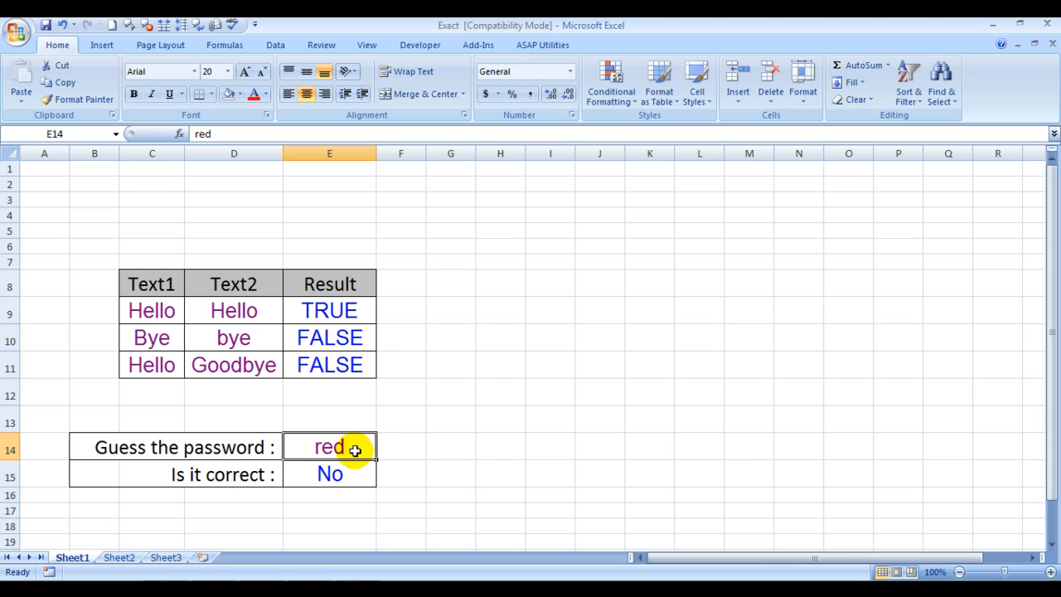
left_click(328, 474)
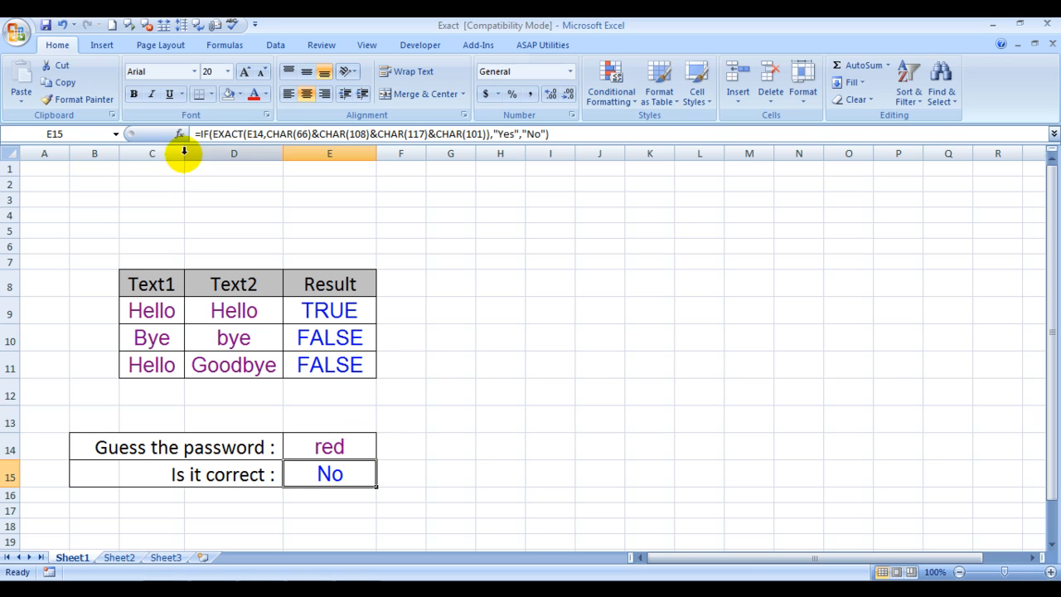
mouse_move(341, 184)
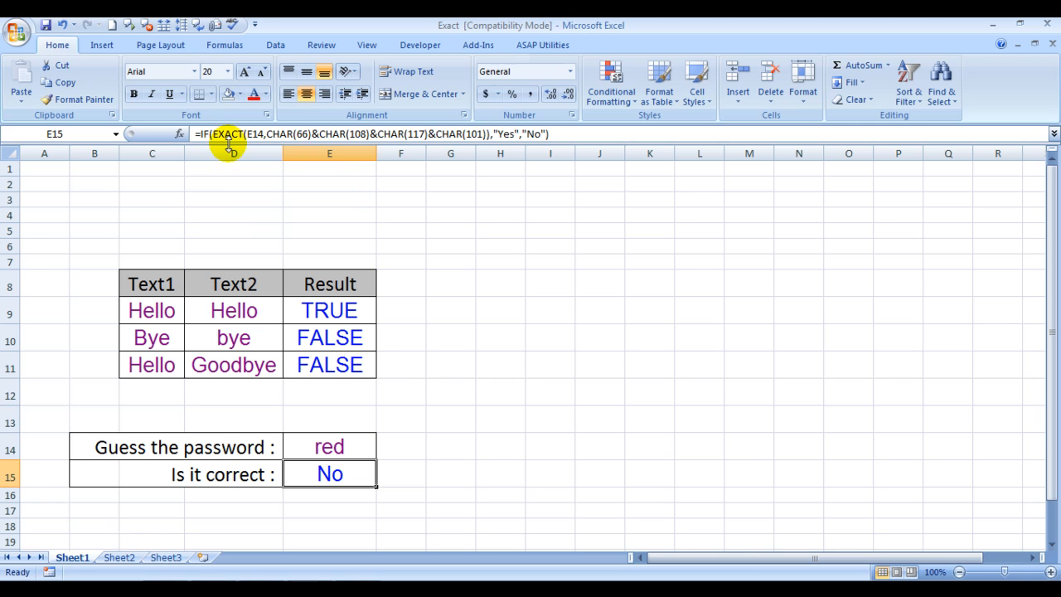
mouse_move(222, 175)
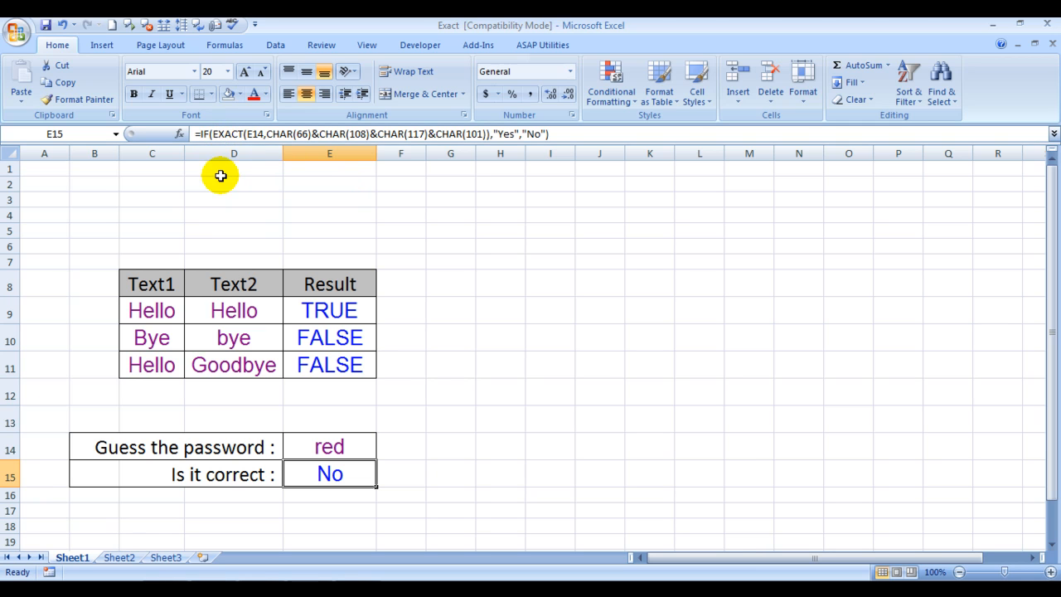
mouse_move(169, 309)
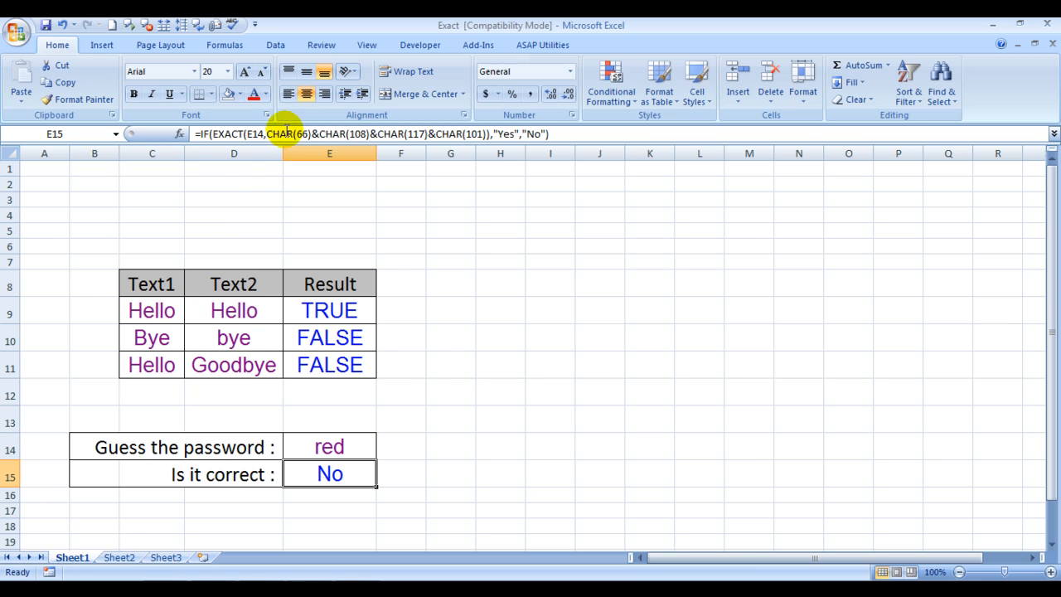
mouse_move(288, 132)
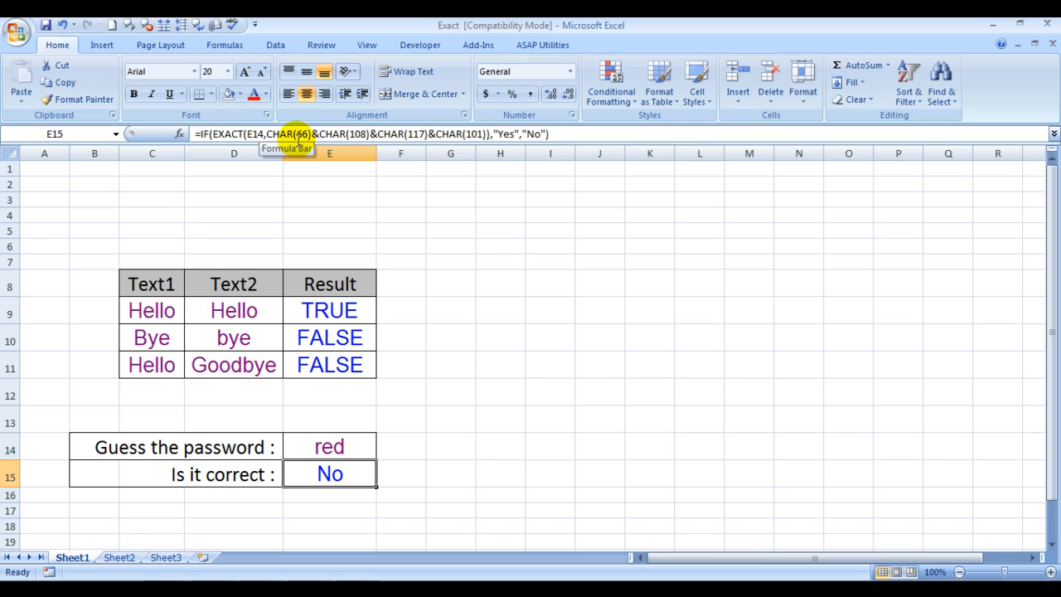
mouse_move(325, 133)
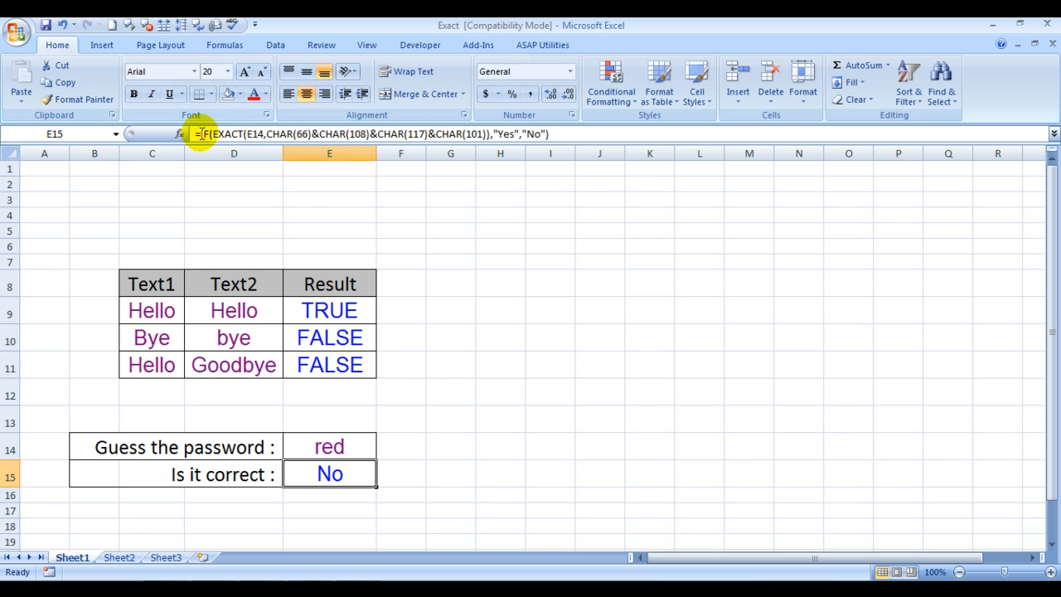
mouse_move(361, 207)
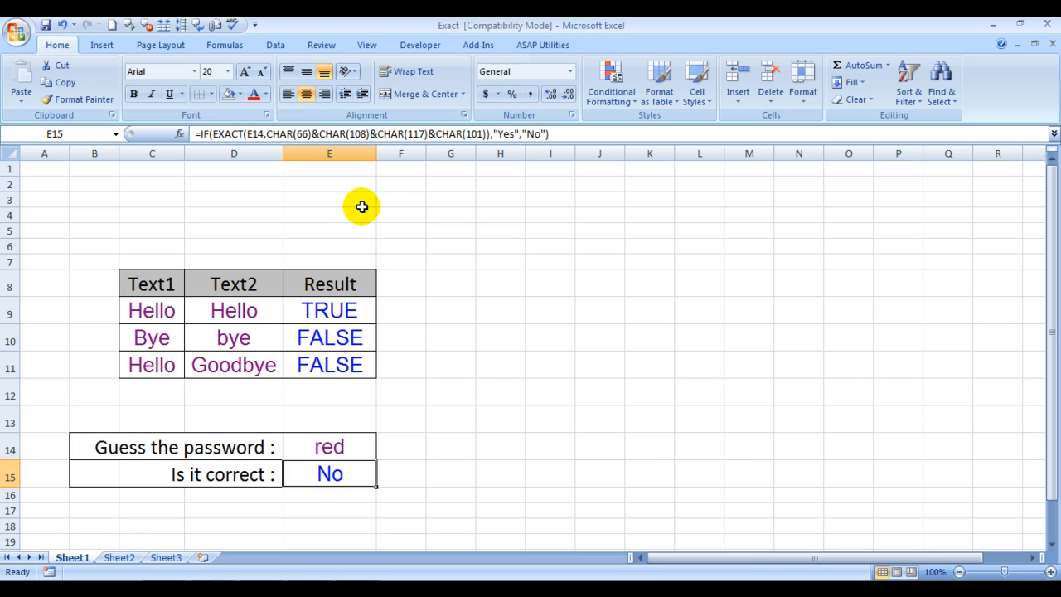
mouse_move(477, 427)
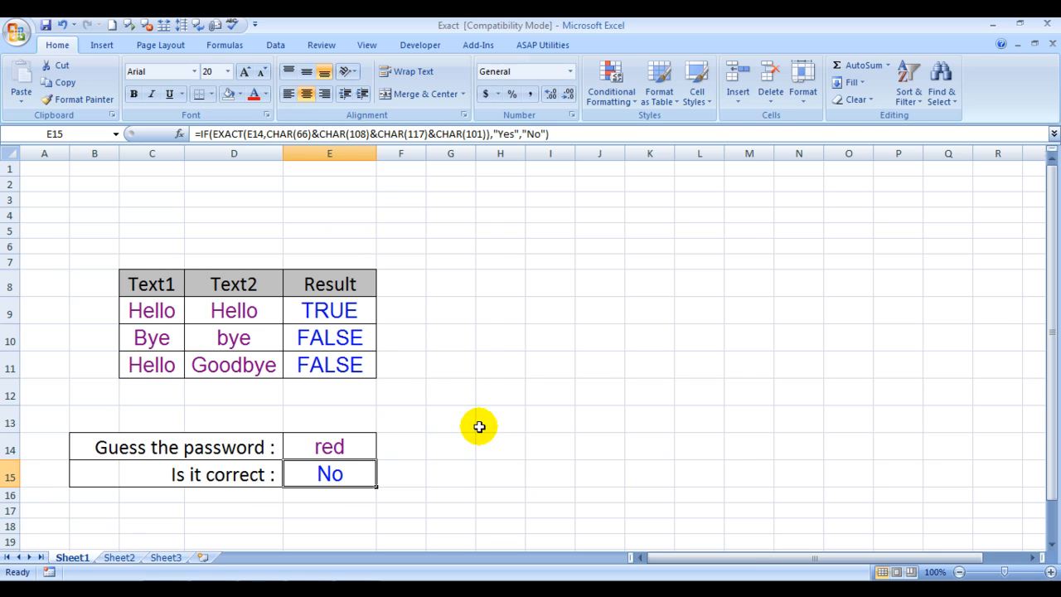
left_click(500, 417)
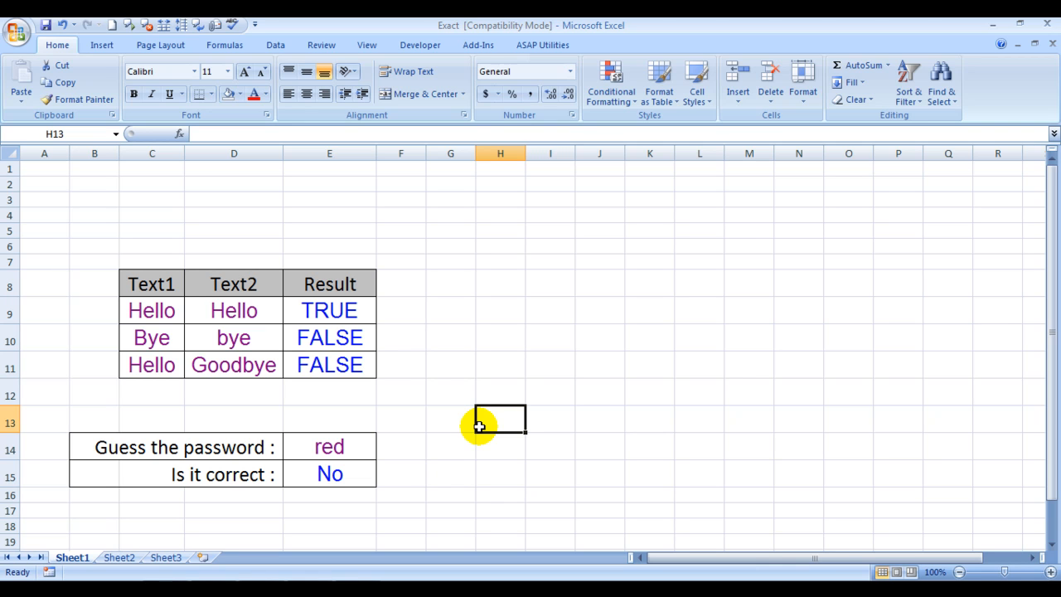
left_click(328, 447)
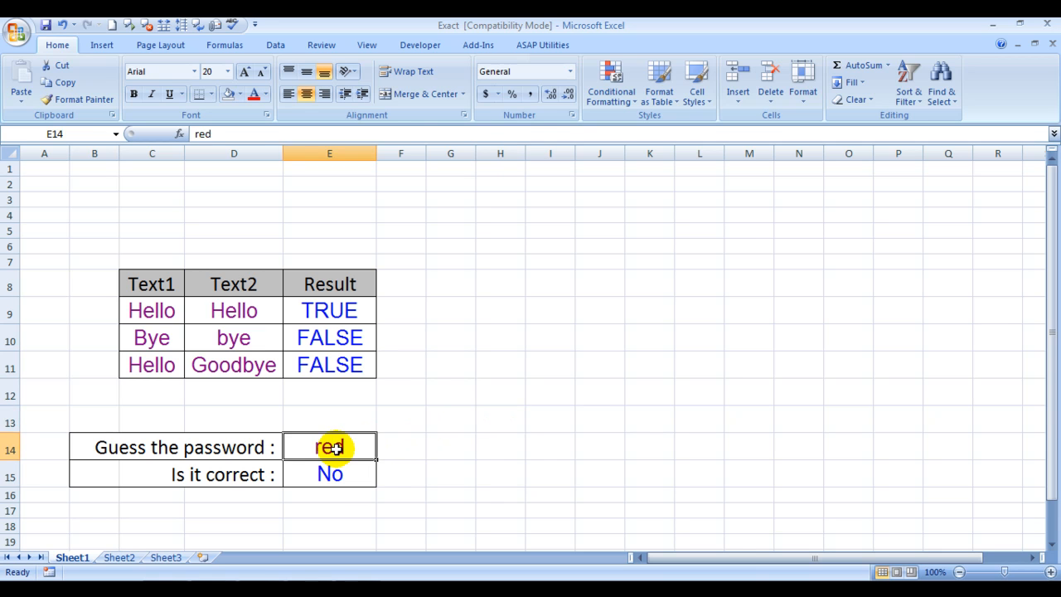
left_click(328, 475)
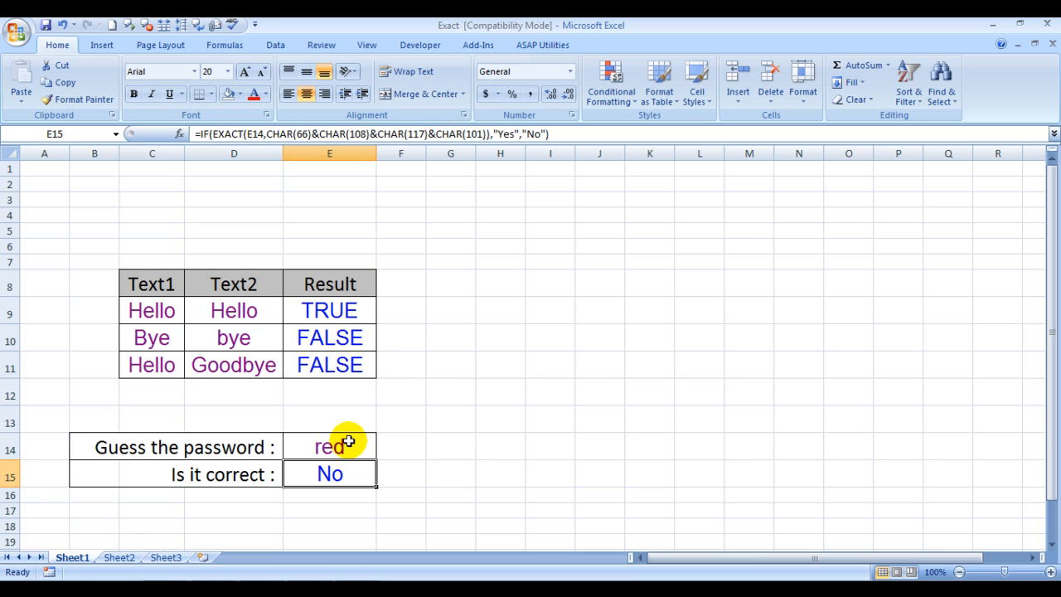
mouse_move(424, 132)
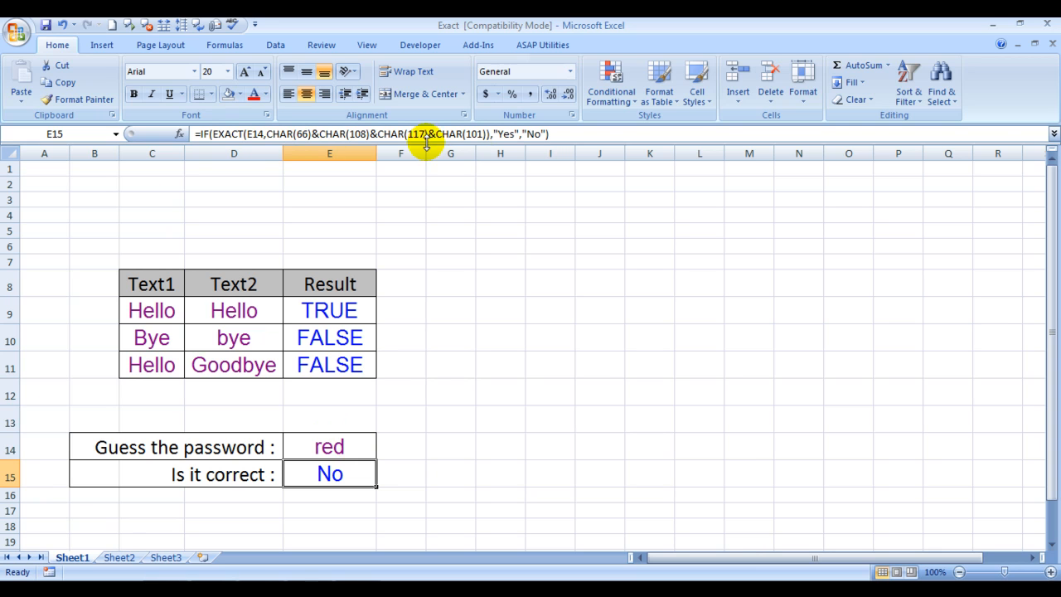
mouse_move(401, 477)
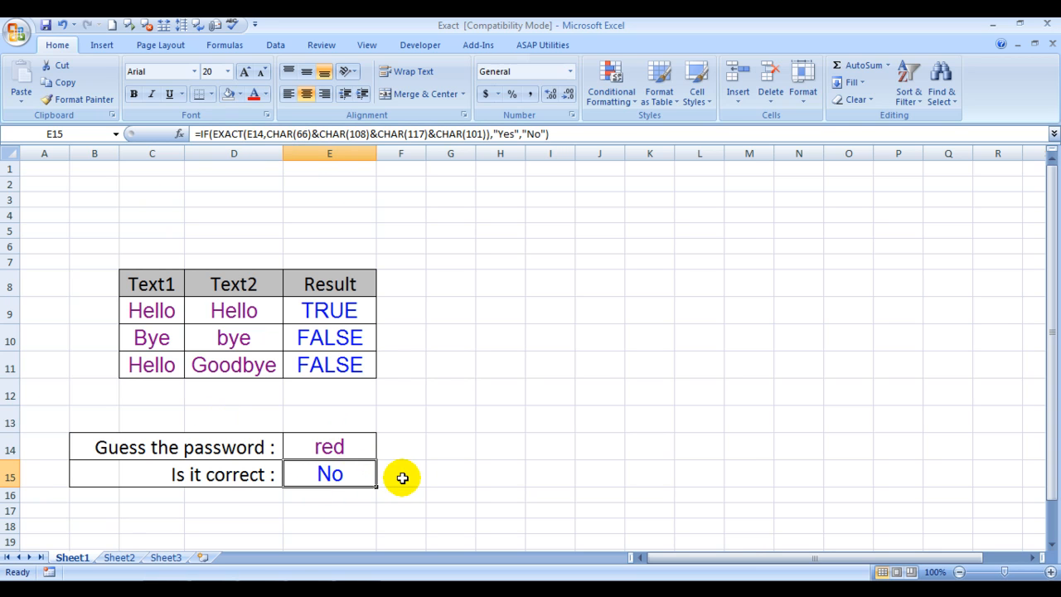
left_click(402, 474)
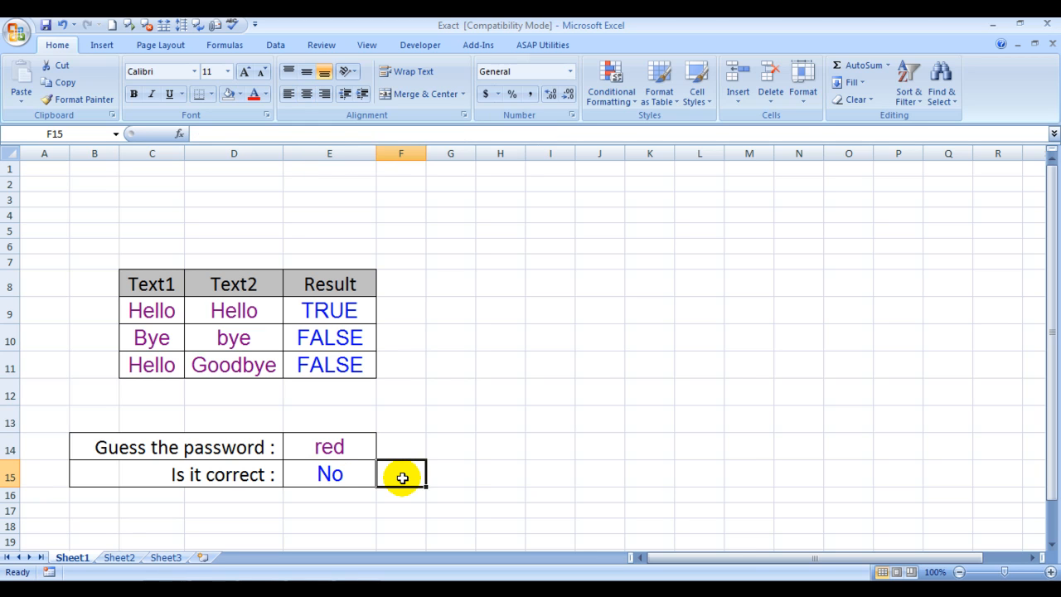